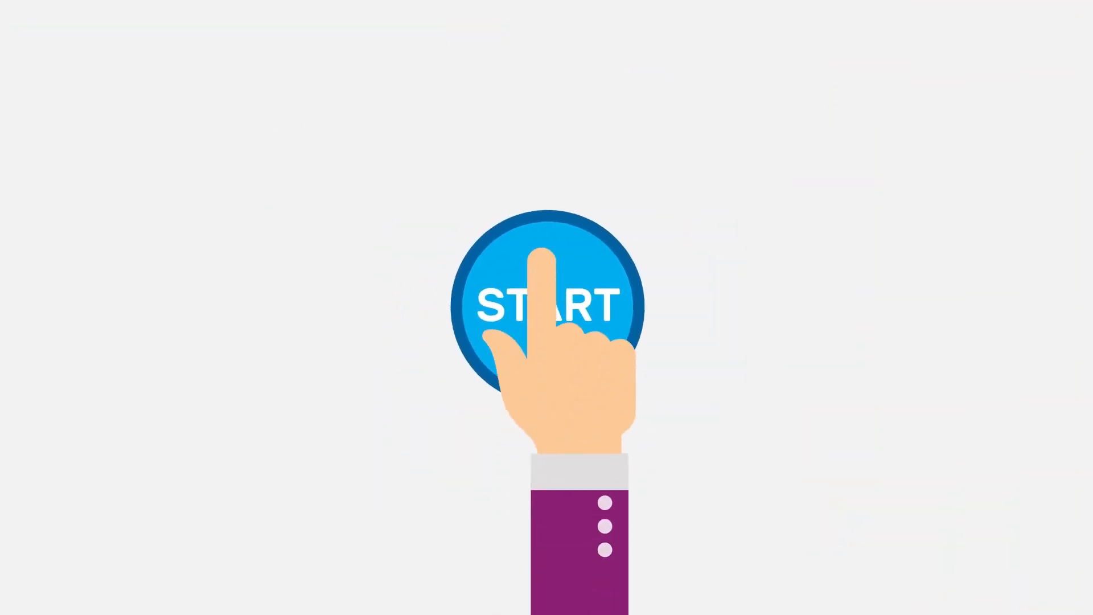
pyautogui.click(547, 303)
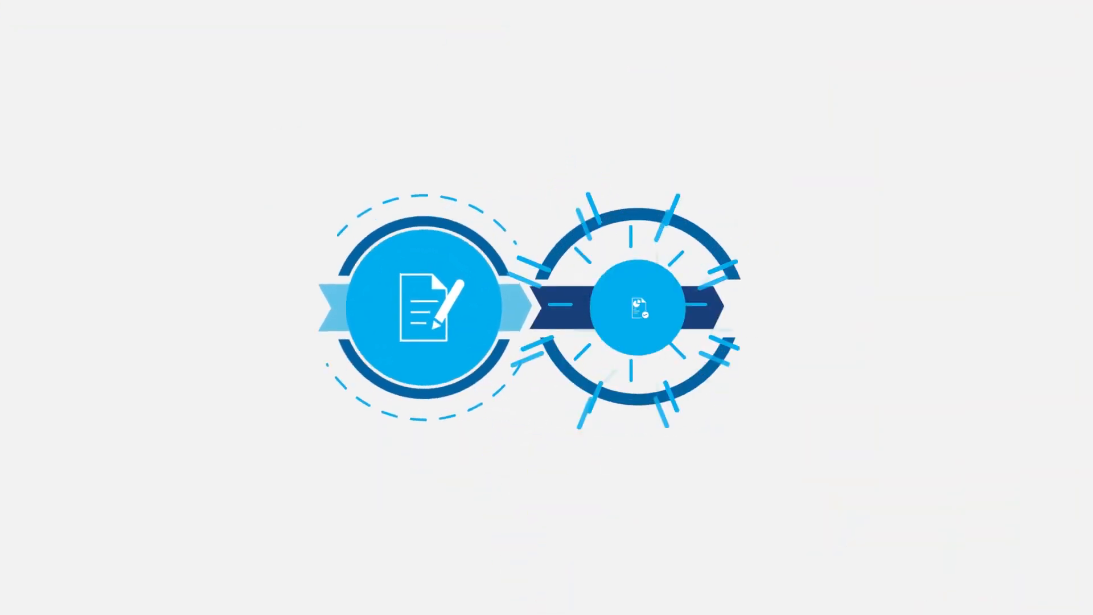